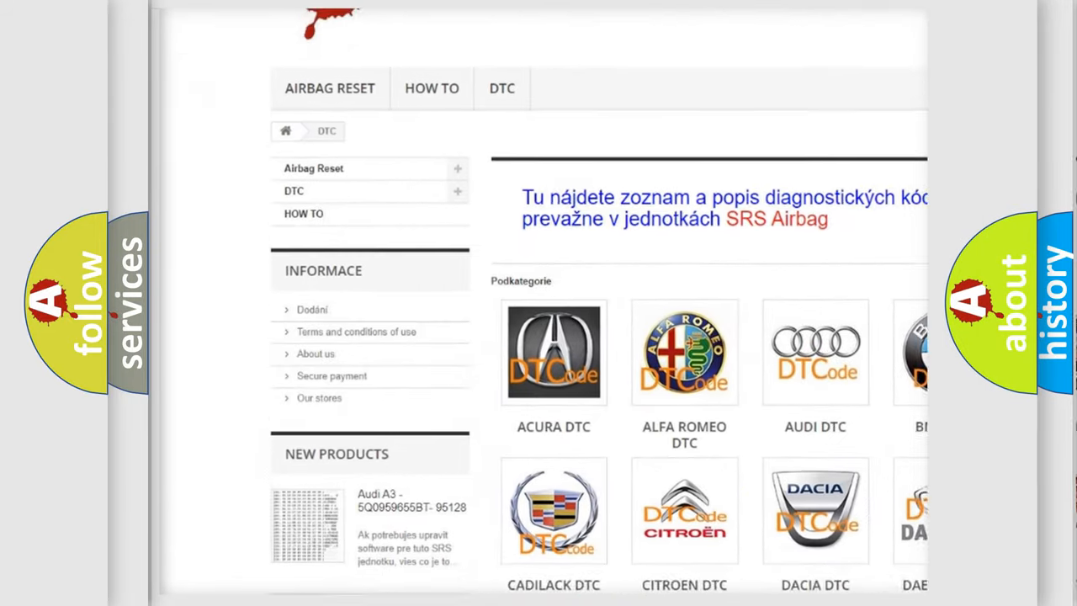
pyautogui.scroll(-3)
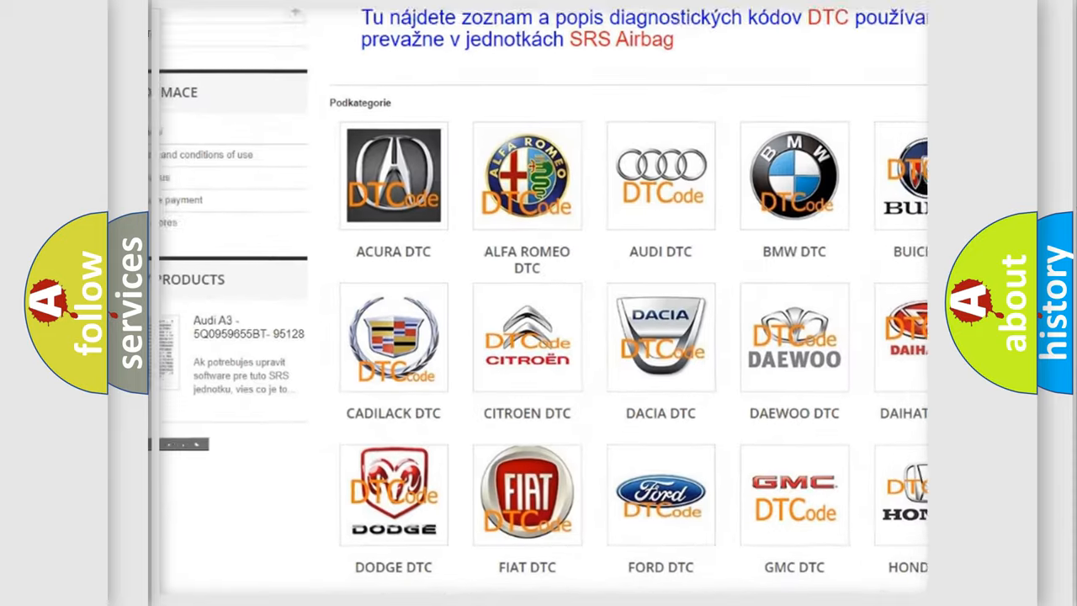
pyautogui.scroll(-3)
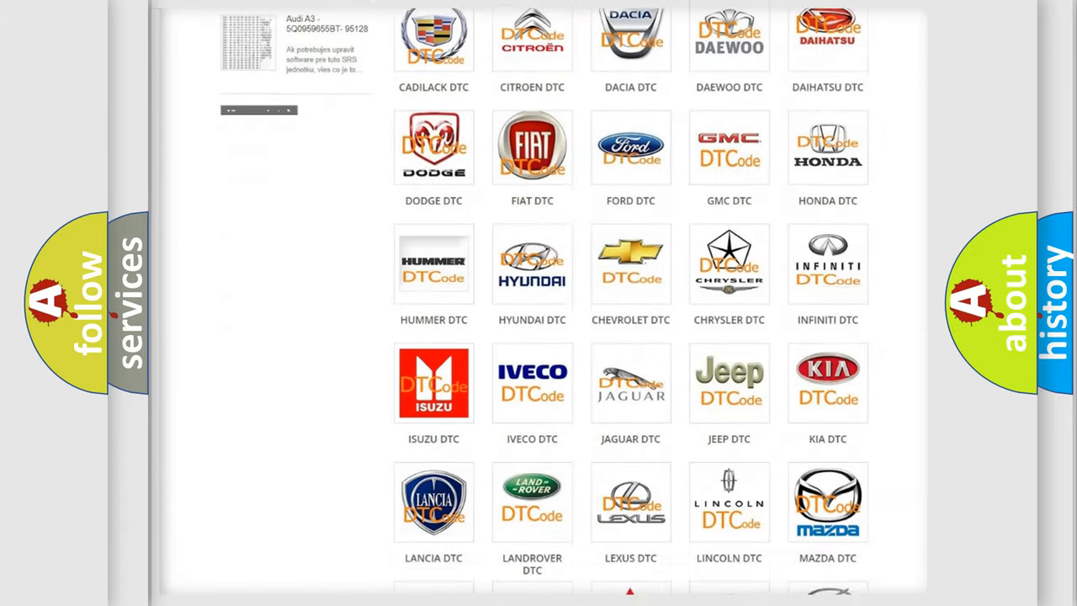
pyautogui.scroll(-3)
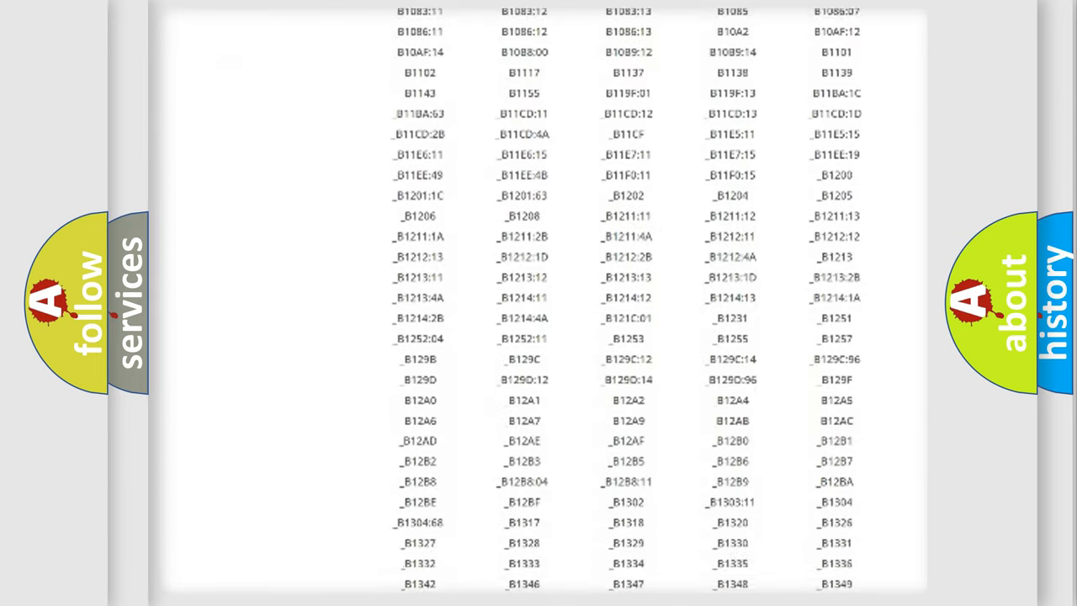
pyautogui.scroll(-3)
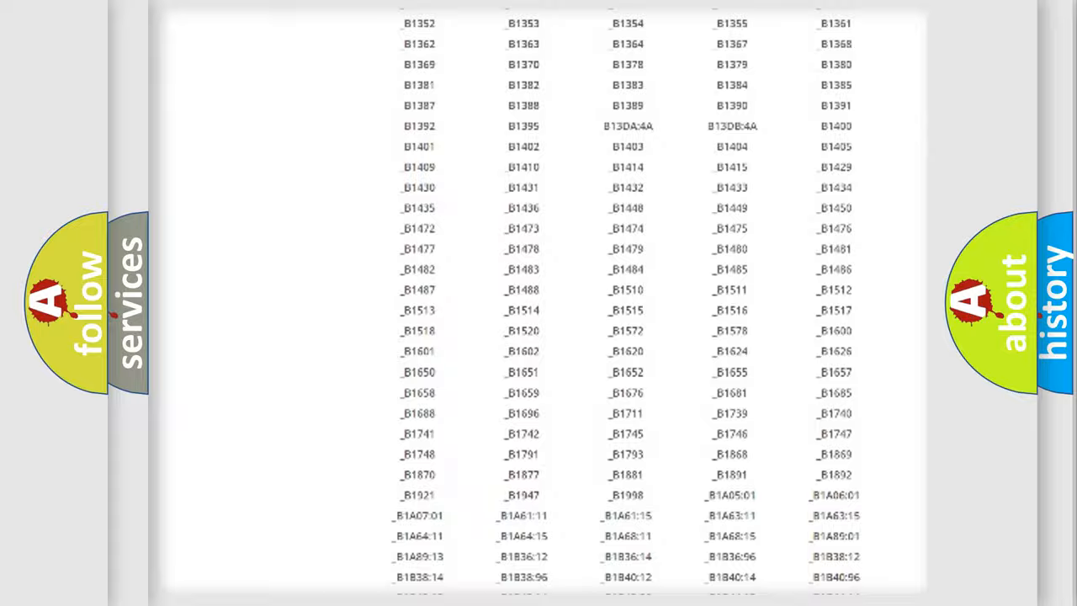
pyautogui.scroll(3)
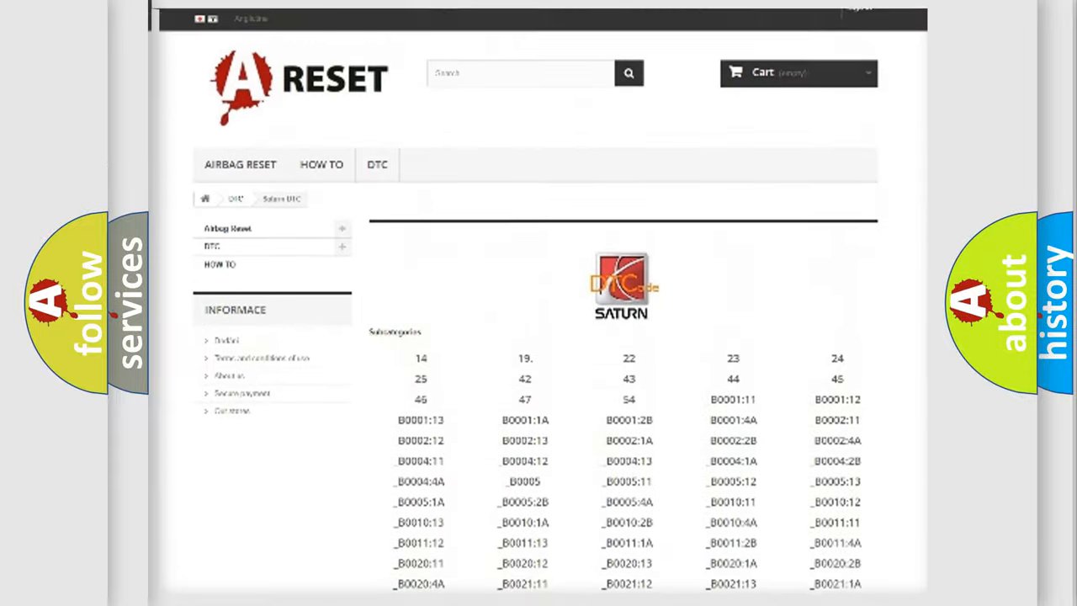